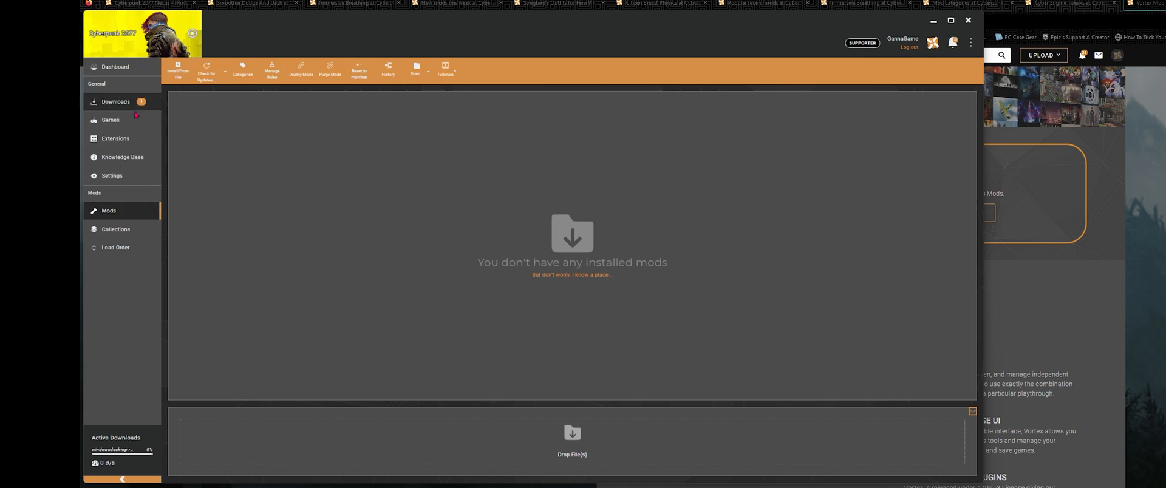
# Step: Show the managed games list, including Cyberpunk 2077 with no active mods
pyautogui.click(111, 120)
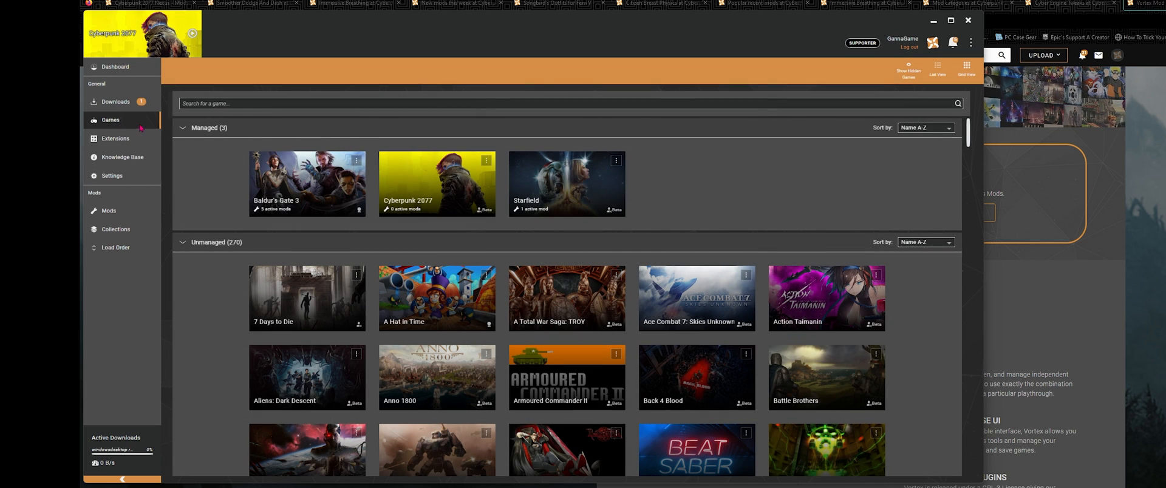
pyautogui.moveTo(567, 298)
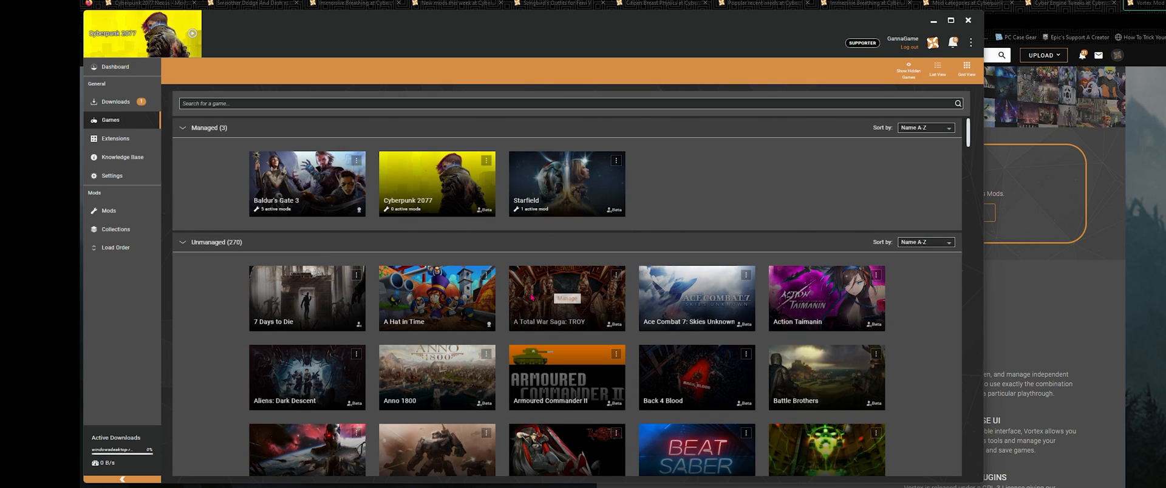
pyautogui.moveTo(696, 298)
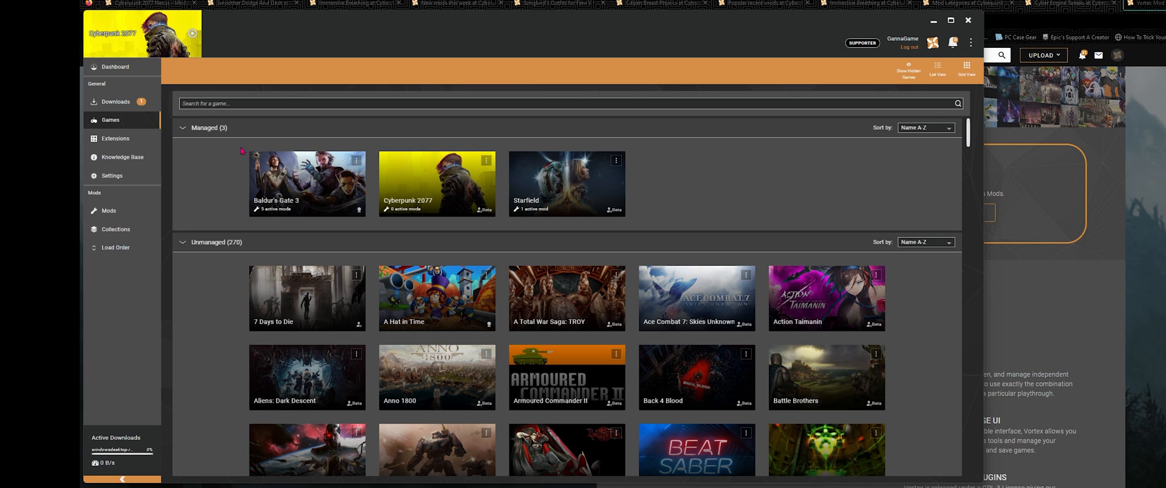
pyautogui.click(109, 210)
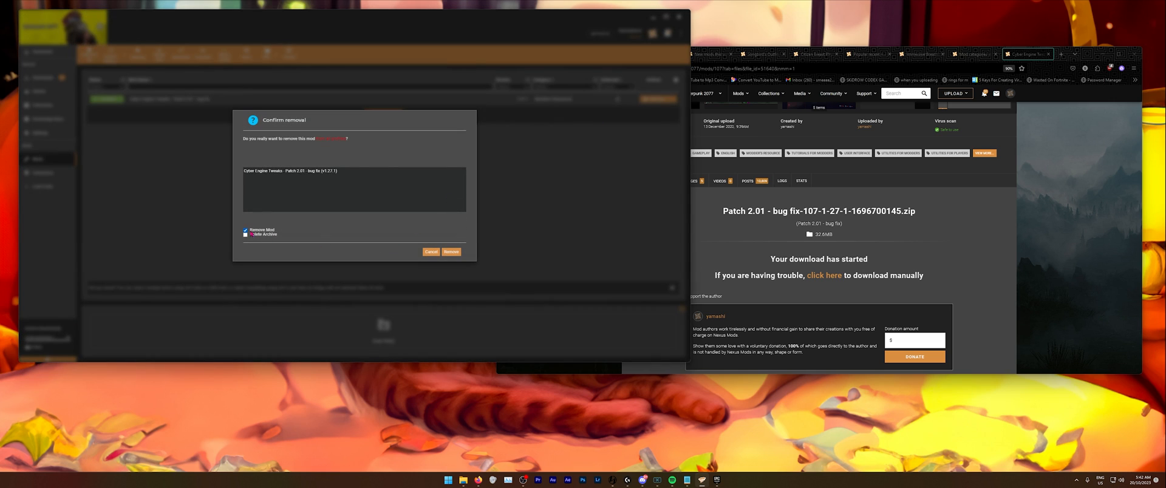
# Step: Remove the Cyber Engine Tweaks patch 2.01 mod and select its zip in Downloads
pyautogui.click(451, 252)
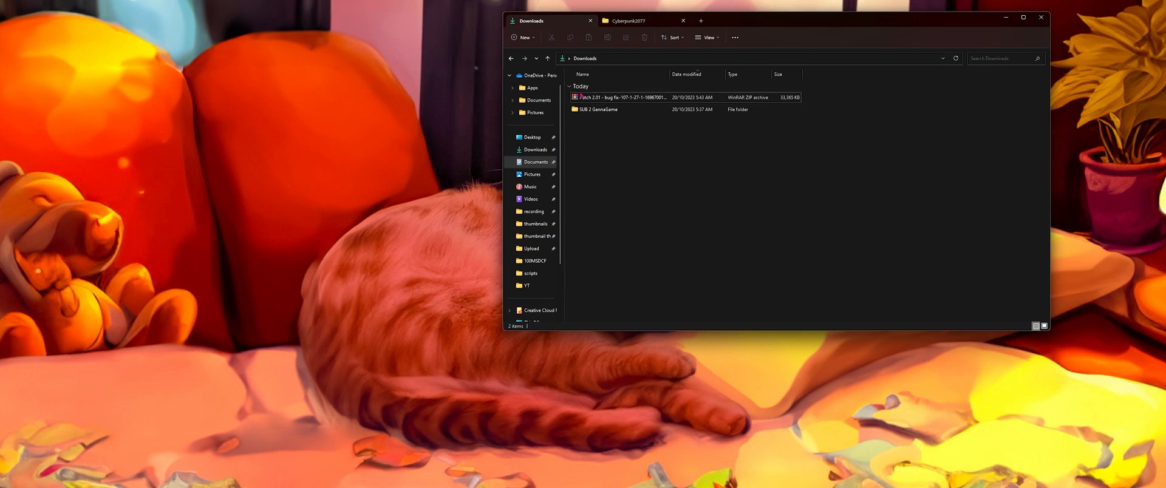
pyautogui.click(624, 97)
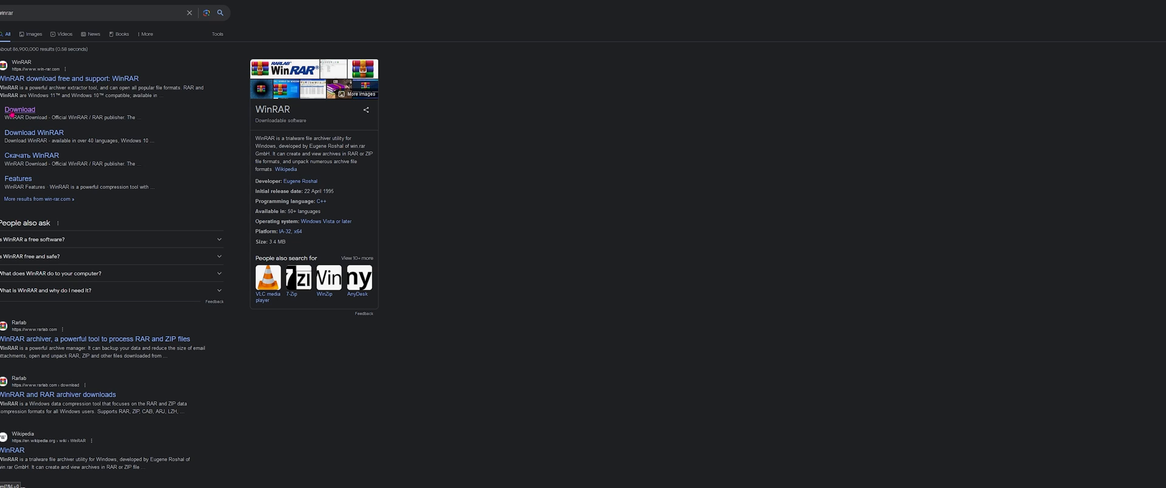
# Step: Go to win-rar.com's Download page listing WinRAR 6.24 64-bit builds
pyautogui.click(19, 110)
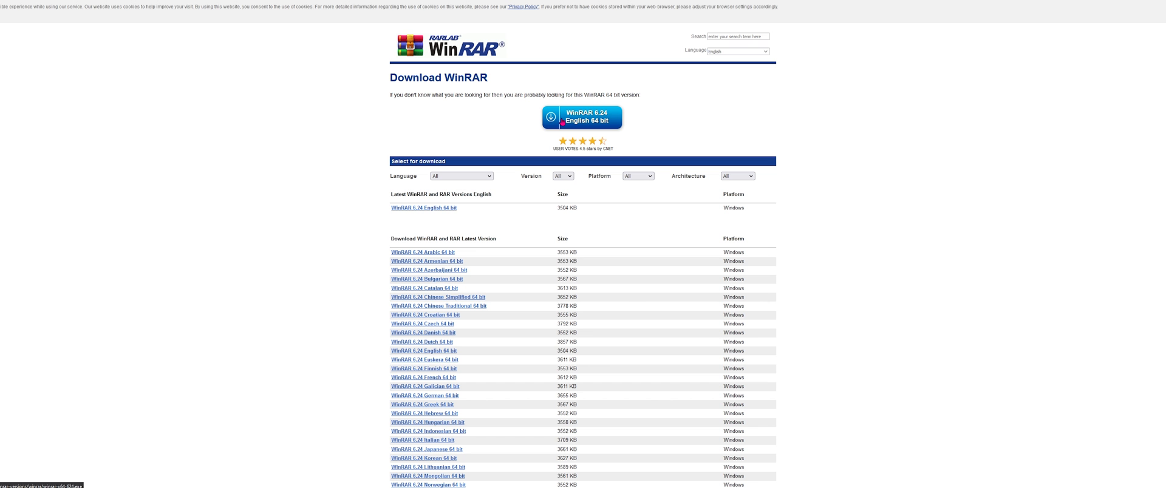
pyautogui.moveTo(494, 129)
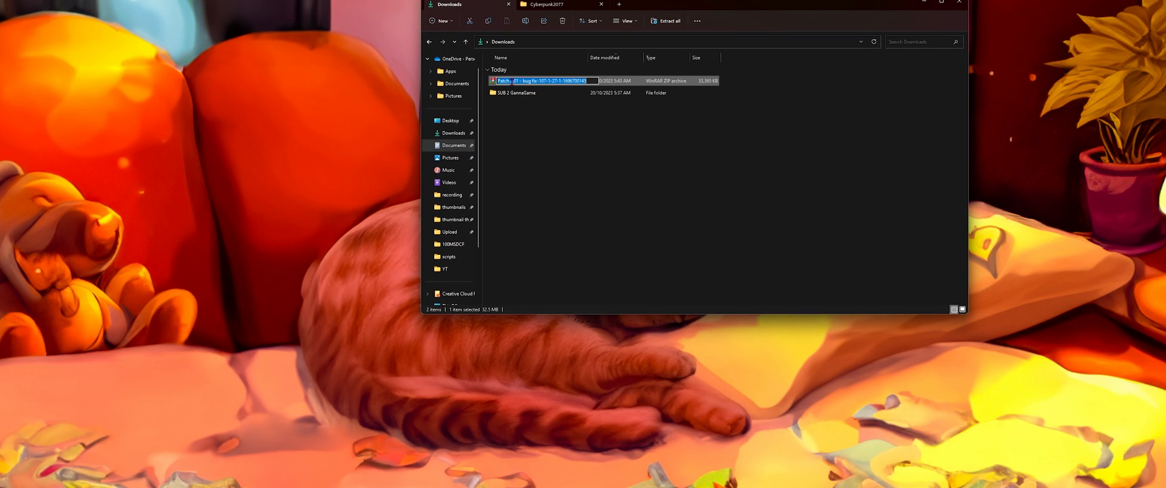
# Step: Drop the Cyber Engine Tweaks patch zip into the Cyberpunk2077 folder to extract it
pyautogui.click(554, 4)
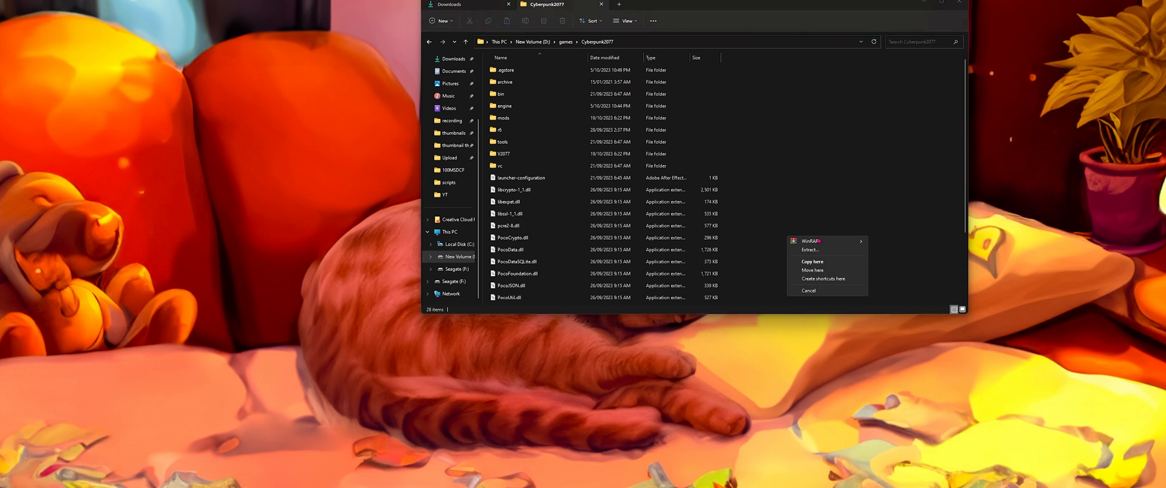
pyautogui.moveTo(811, 241)
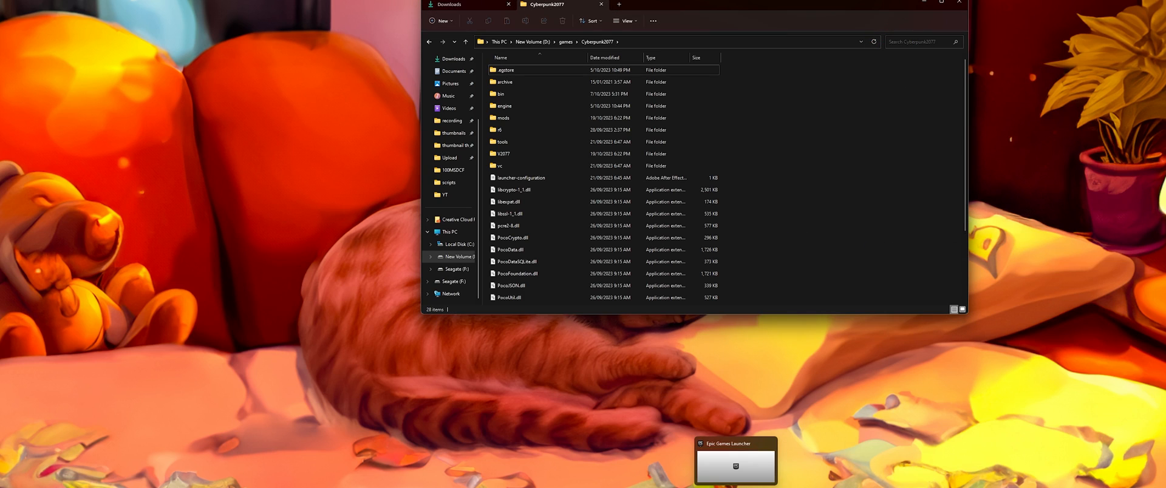
# Step: Re-enable Cyberpunk 2077's disabled mods via the warning icon in Epic Games Launcher
pyautogui.click(735, 465)
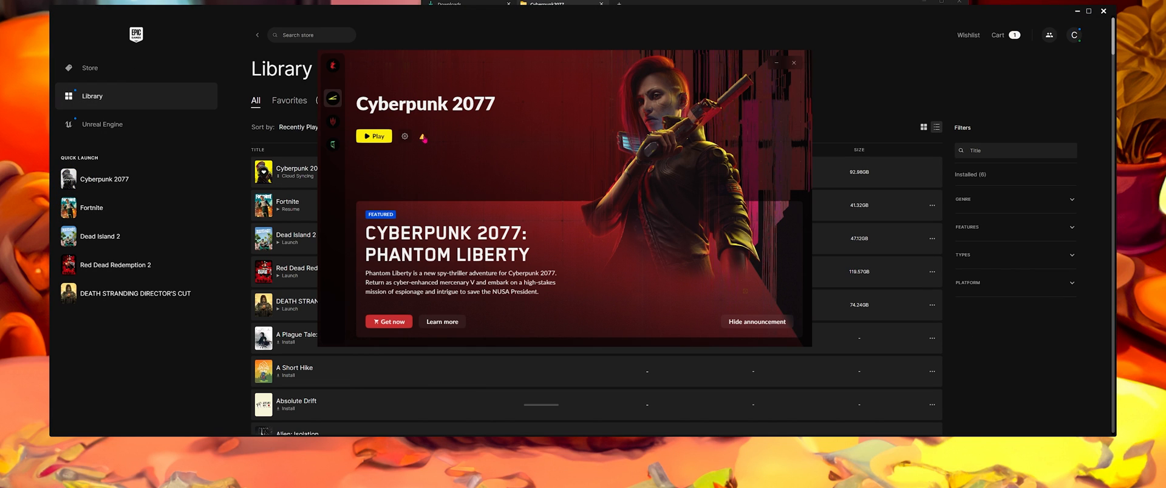
pyautogui.moveTo(423, 136)
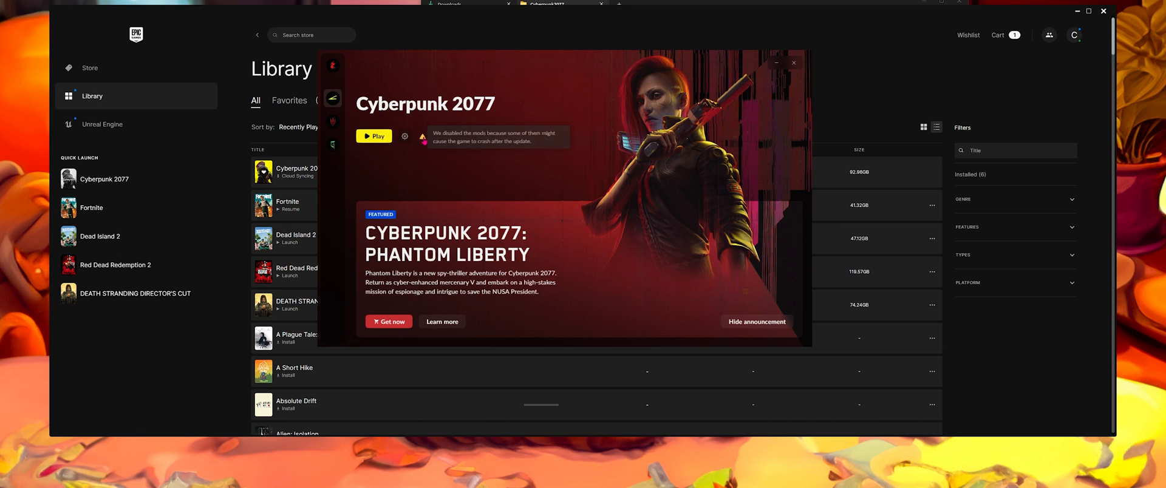
pyautogui.click(404, 136)
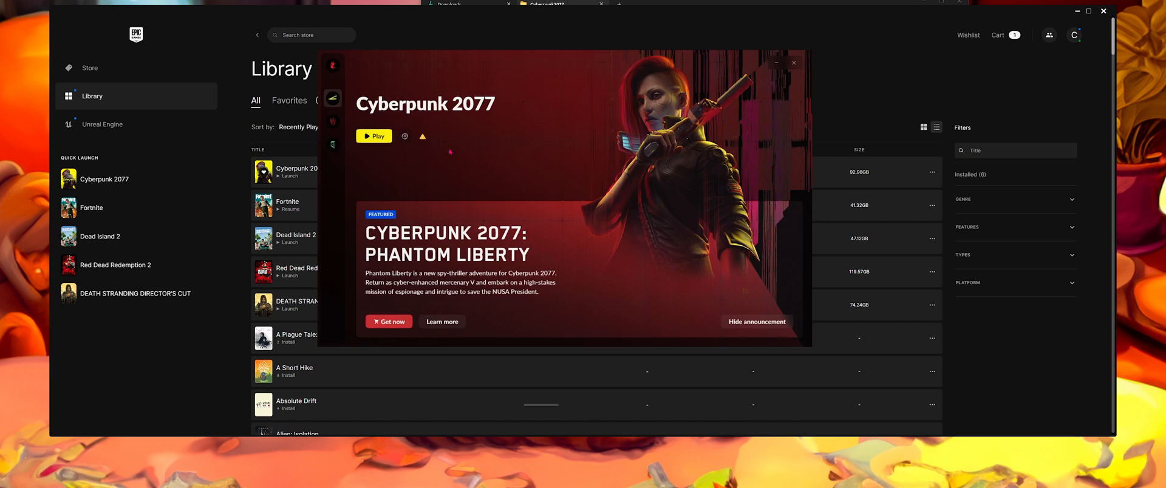
pyautogui.click(374, 136)
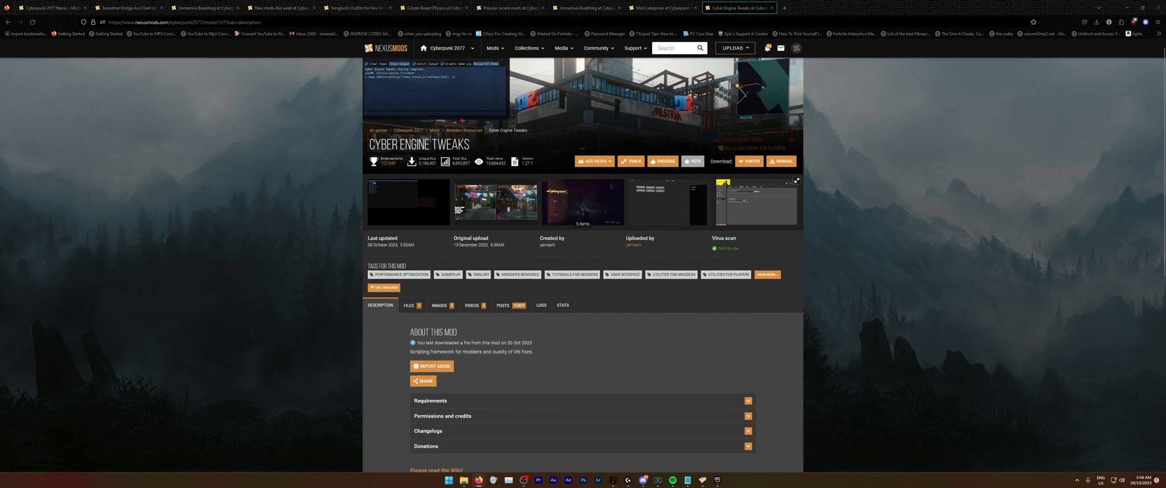
# Step: Go from the Cyber Engine Tweaks page to the Wraith Hood - Archive XL mod page
pyautogui.scroll(-3)
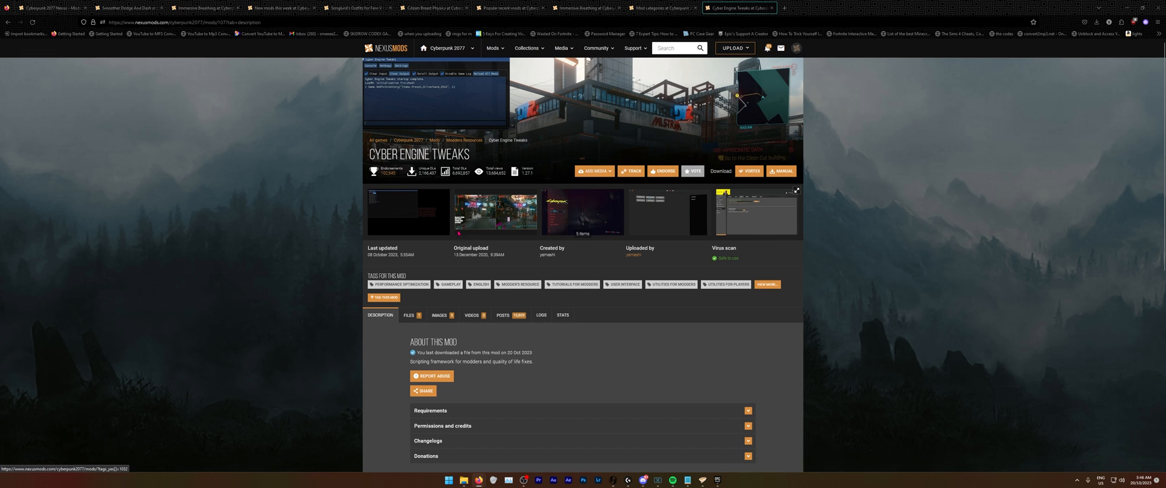
pyautogui.click(357, 8)
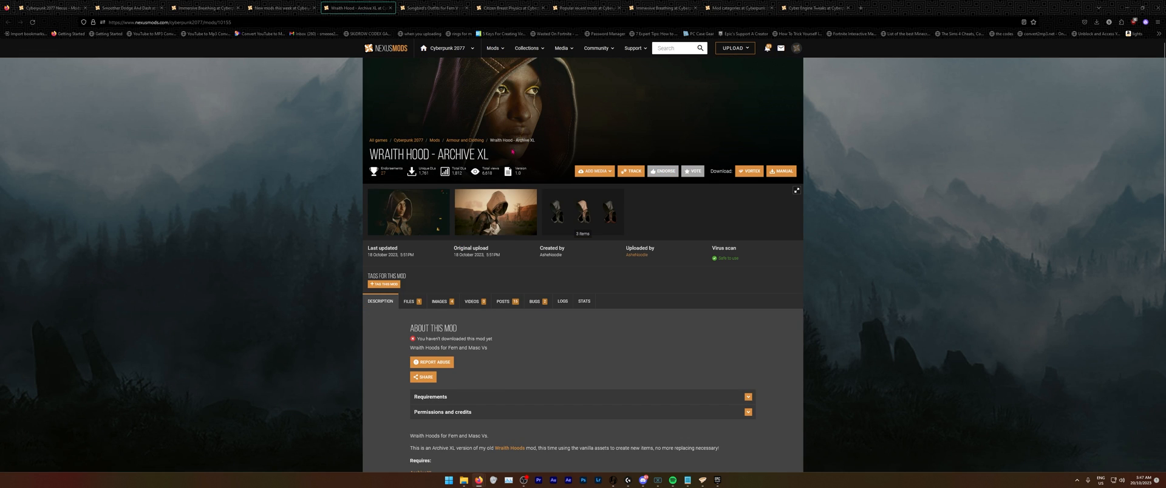
# Step: Expand Wraith Hood's Requirements (ArchiveXL, Cyber Engine Tweaks, TweakXL), then open the YouTube tutorial
pyautogui.scroll(-3)
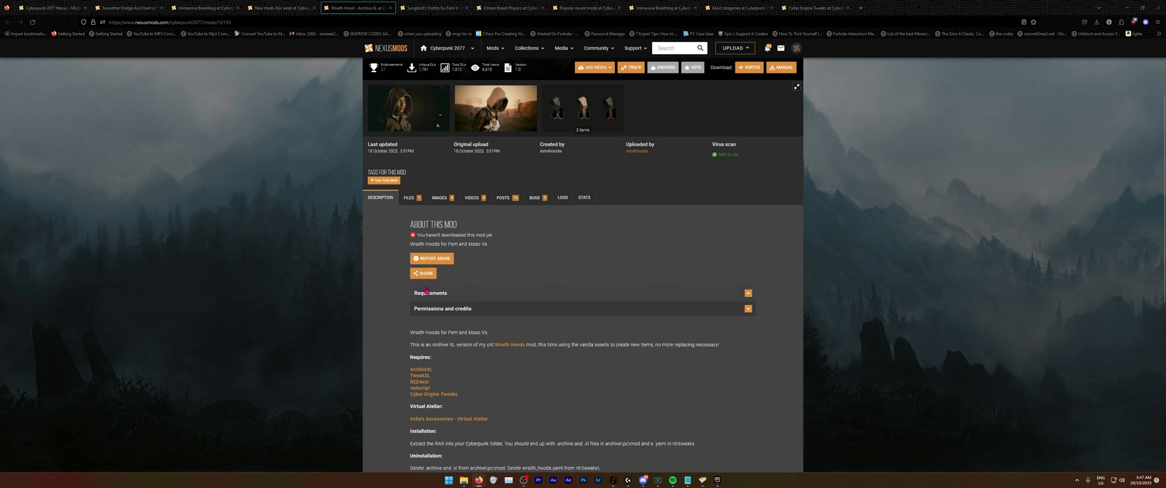
pyautogui.click(430, 293)
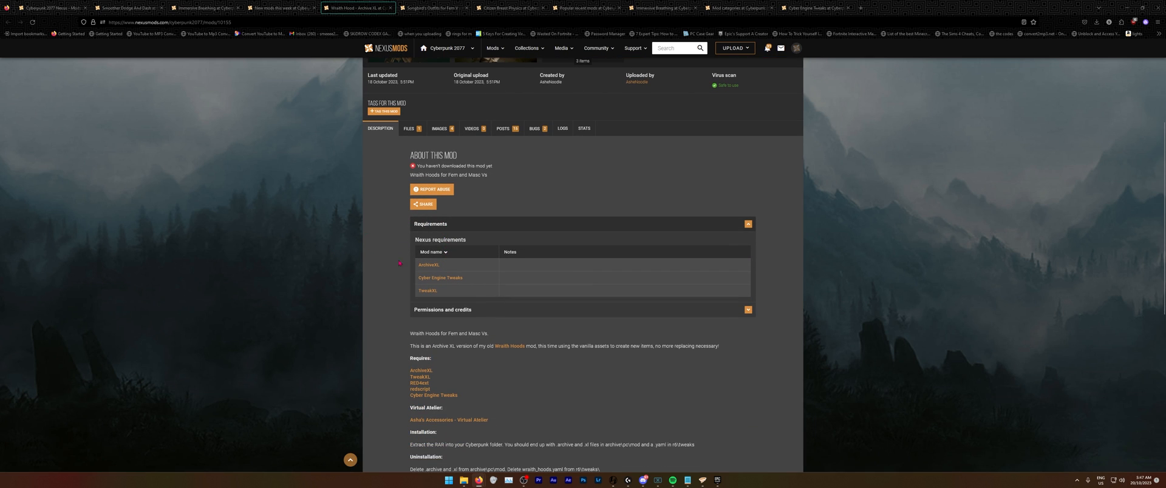
pyautogui.scroll(-3)
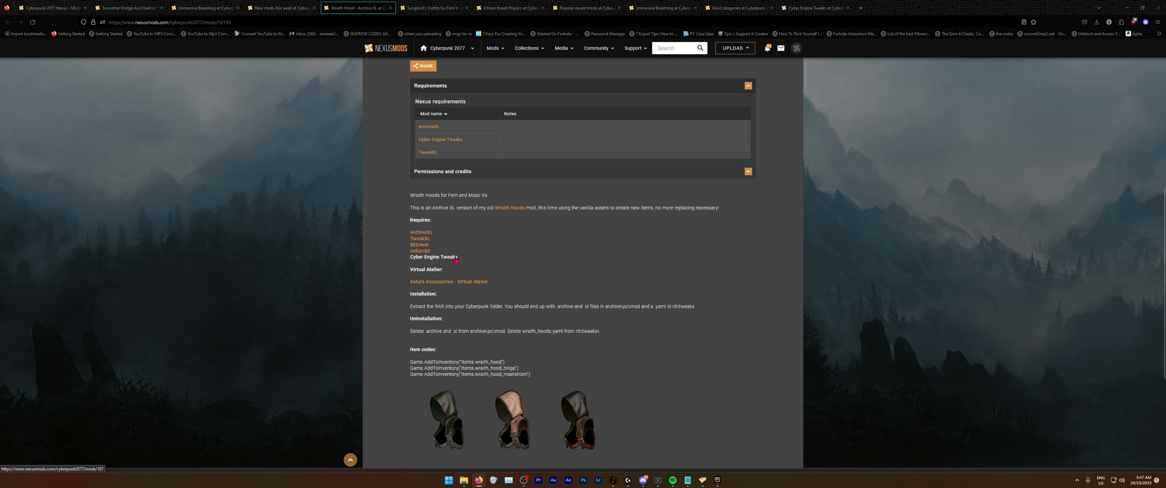
pyautogui.scroll(-3)
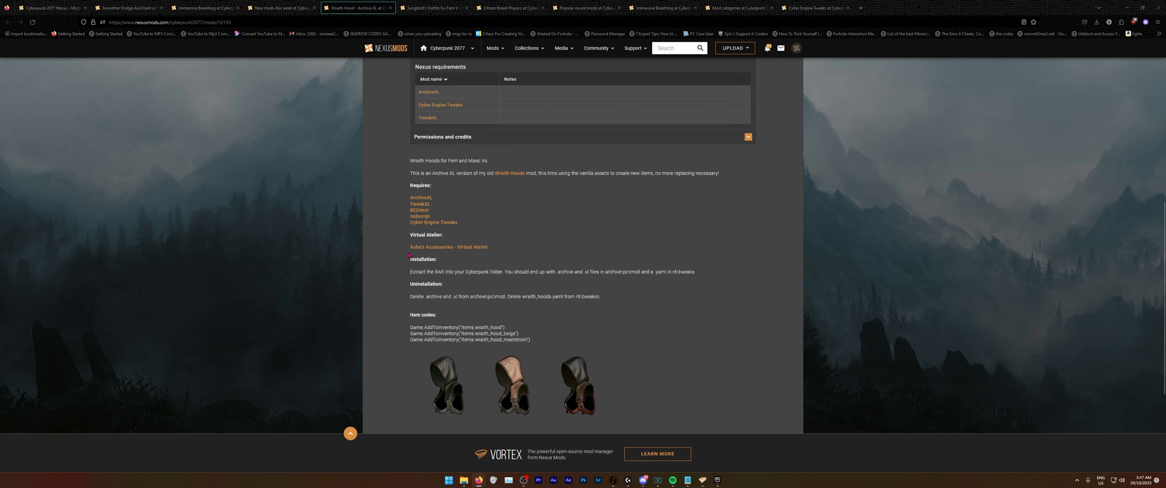
pyautogui.scroll(-3)
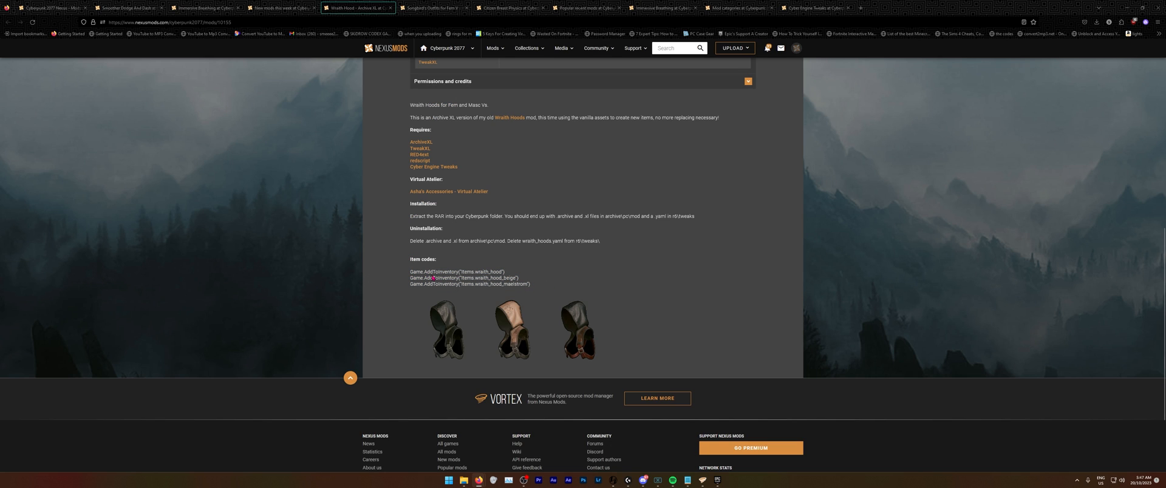
pyautogui.scroll(3)
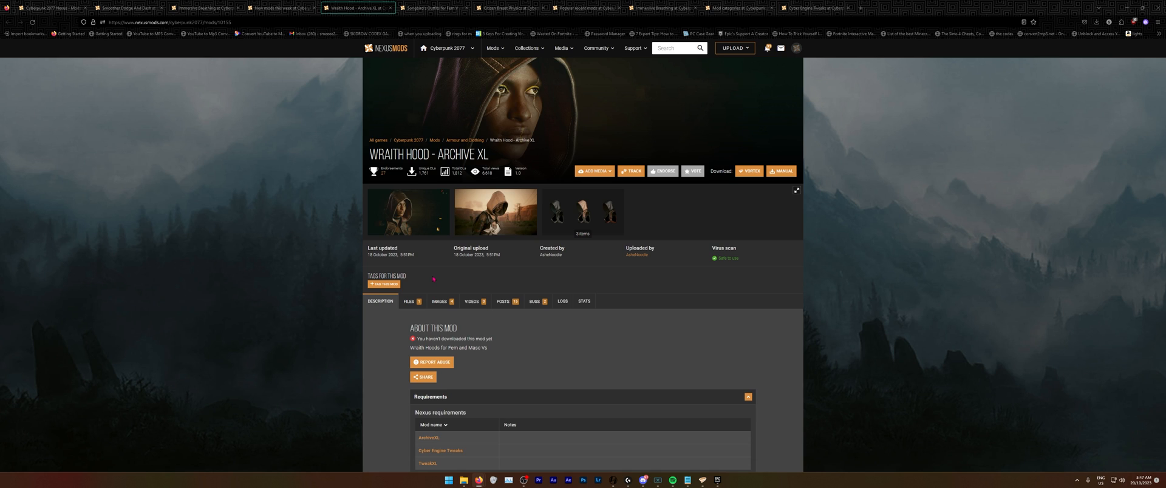
pyautogui.click(890, 7)
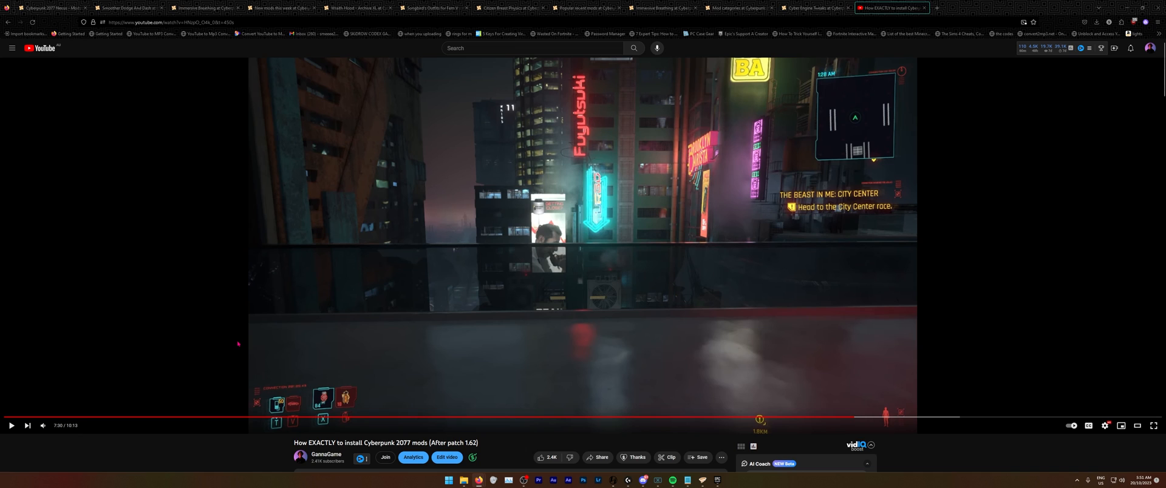